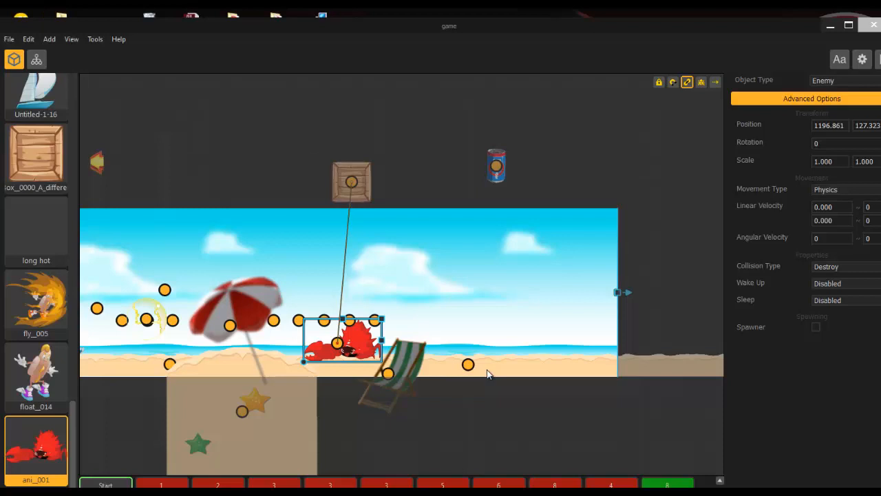
mouse_move(478, 362)
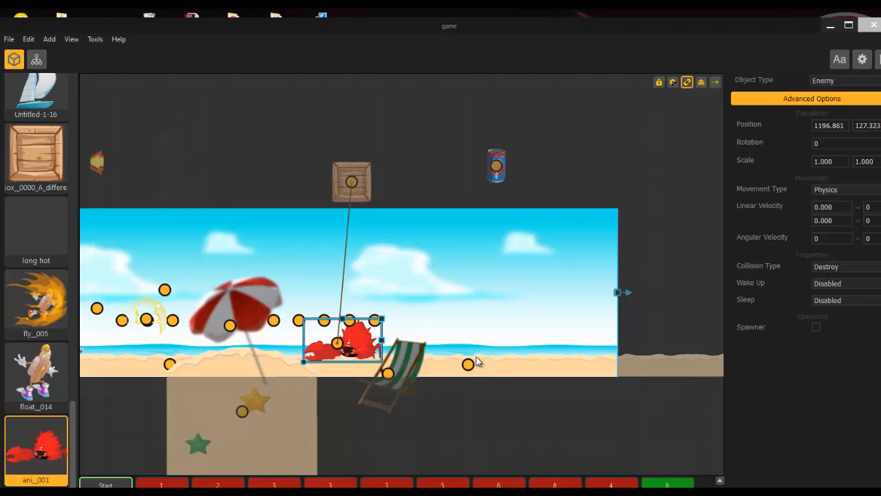
mouse_move(363, 343)
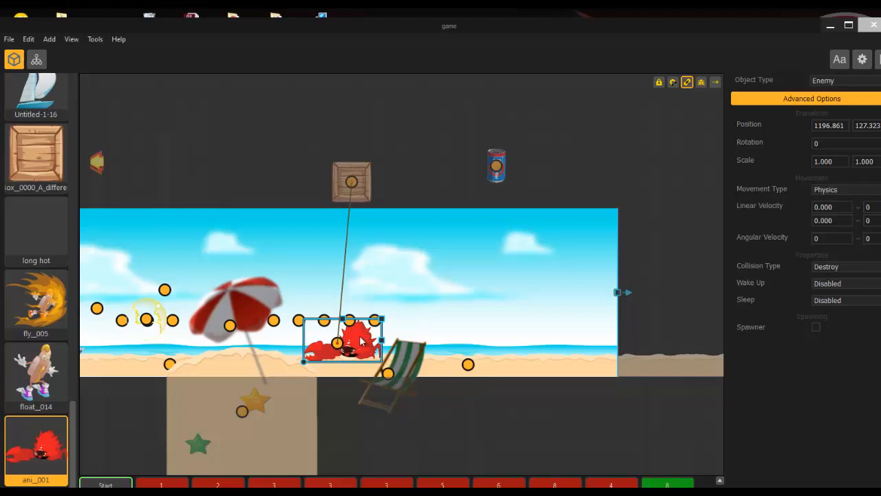
mouse_move(408, 329)
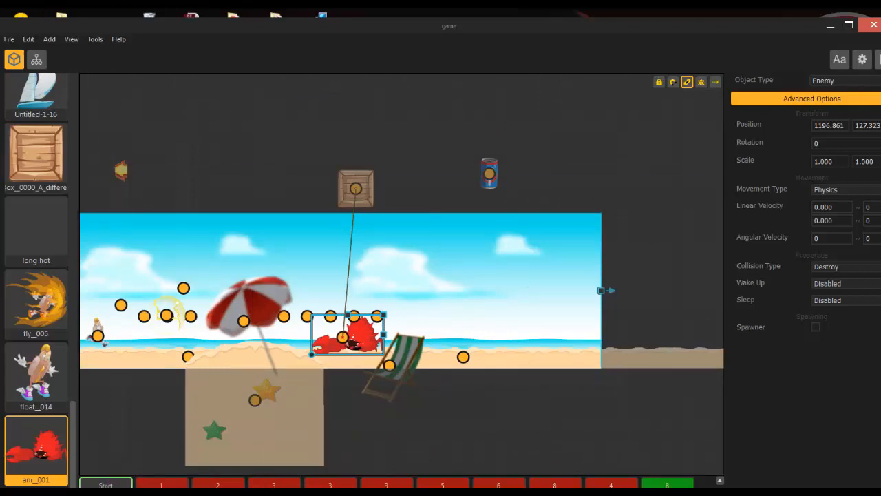
Review the wooden box's settings: fixed platform, linear velocity -5.000, Collide collision
click(686, 82)
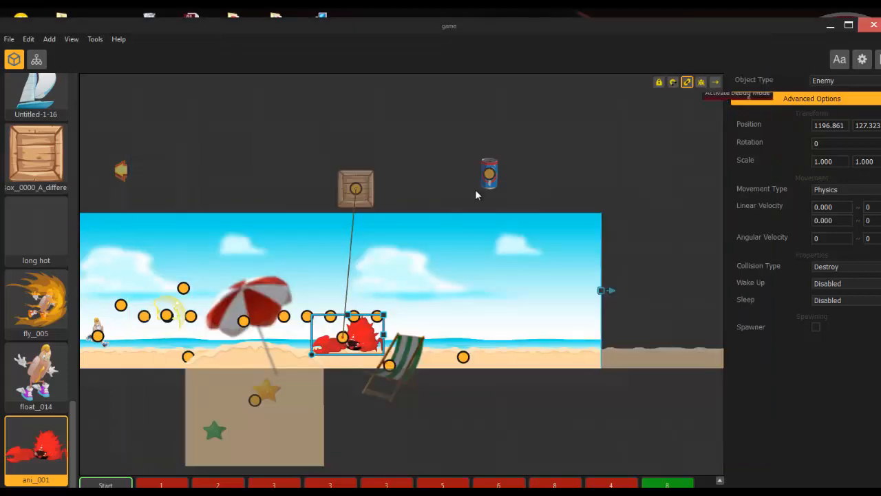
mouse_move(356, 189)
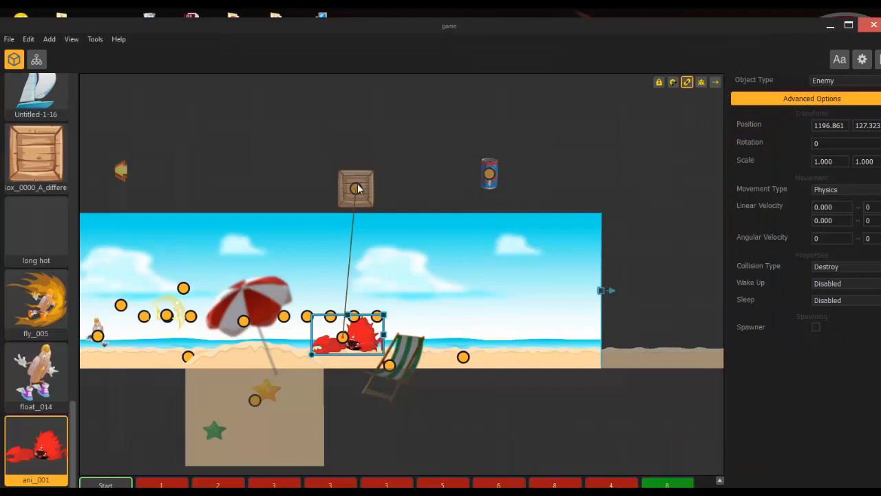
click(356, 187)
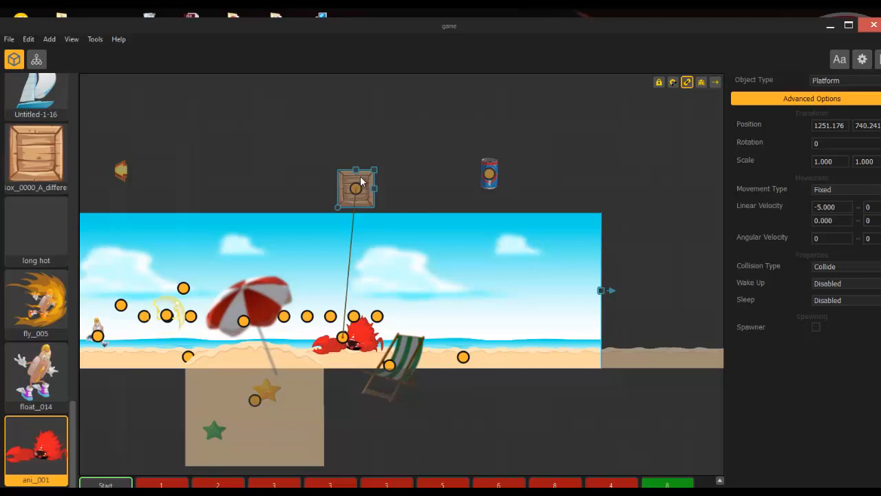
mouse_move(359, 198)
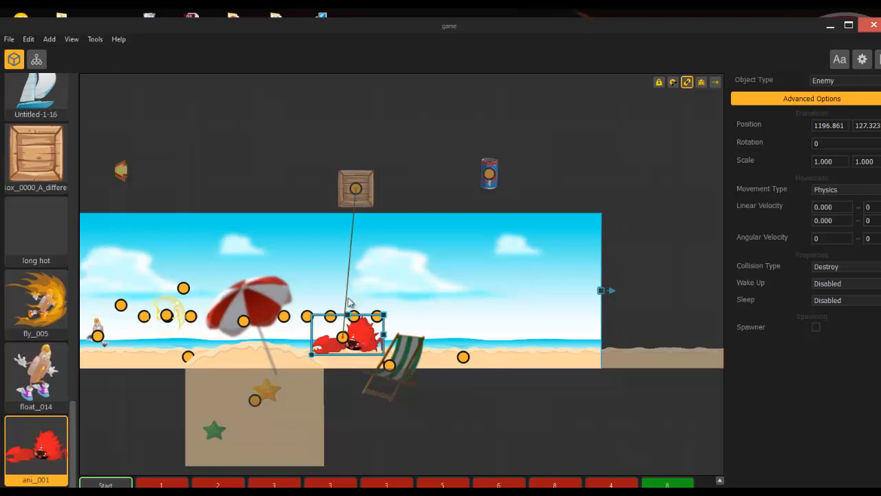
click(355, 188)
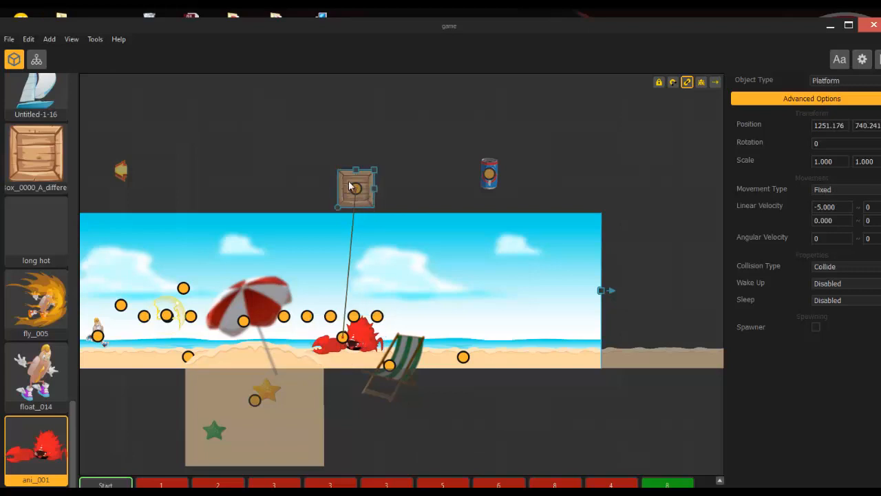
click(348, 337)
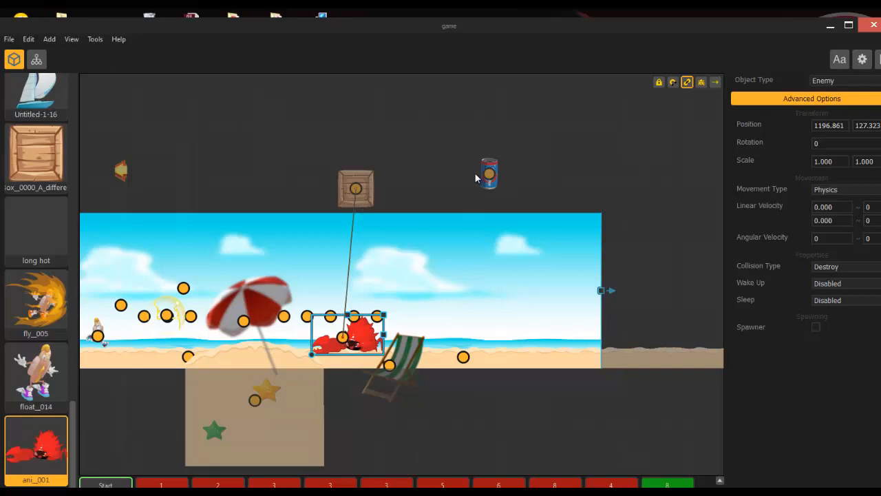
mouse_move(370, 183)
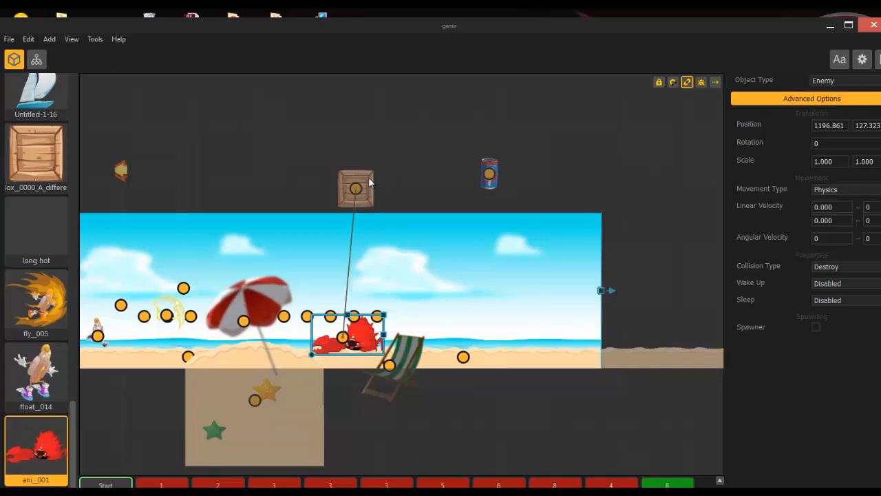
click(356, 188)
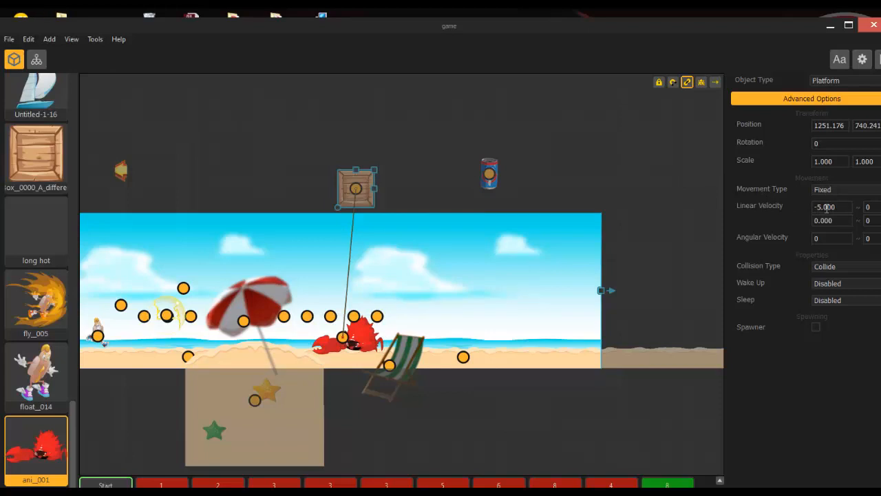
mouse_move(830, 208)
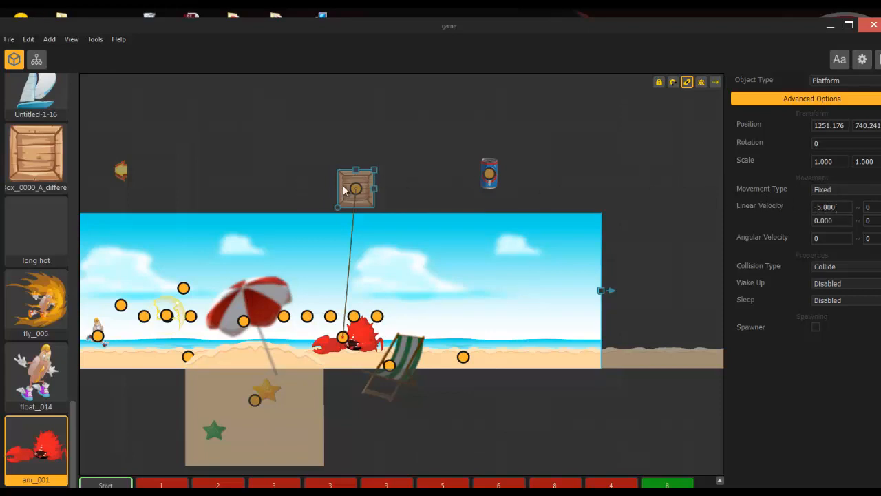
mouse_move(756, 132)
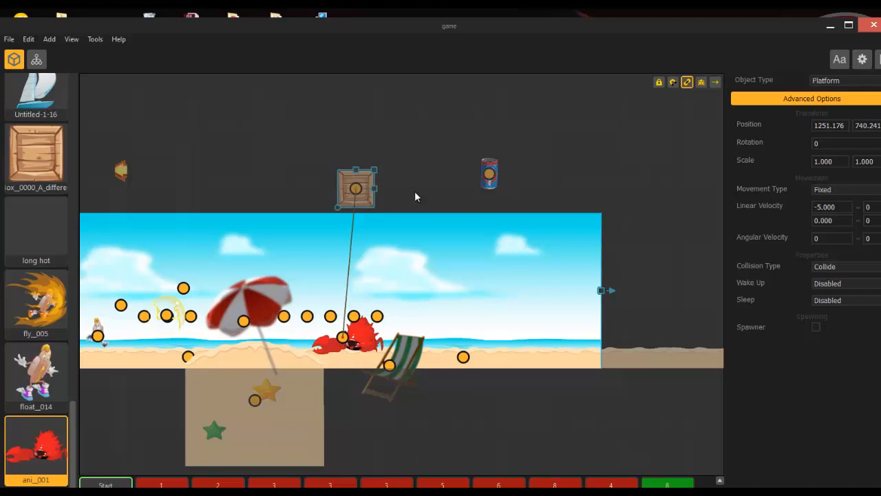
mouse_move(319, 186)
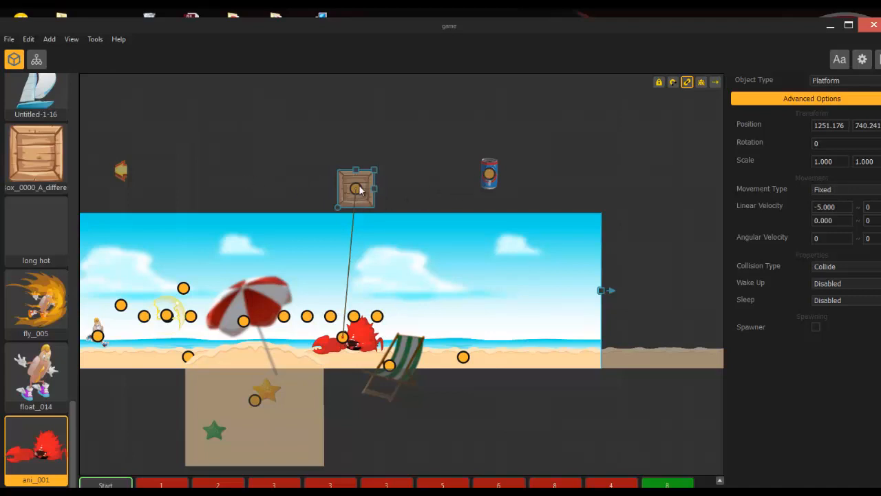
mouse_move(383, 193)
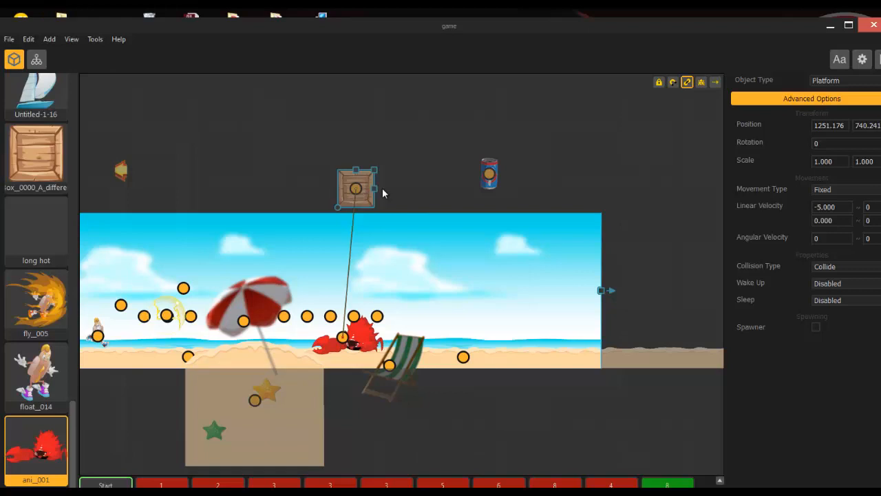
mouse_move(411, 272)
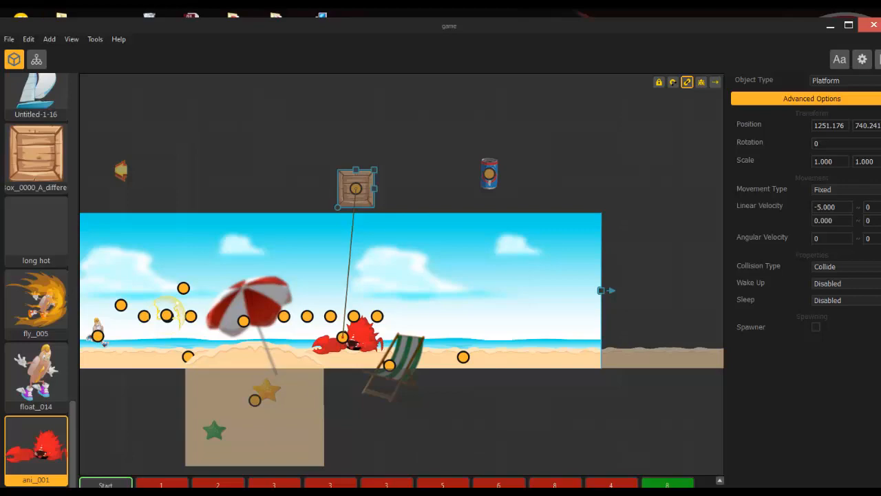
mouse_move(475, 239)
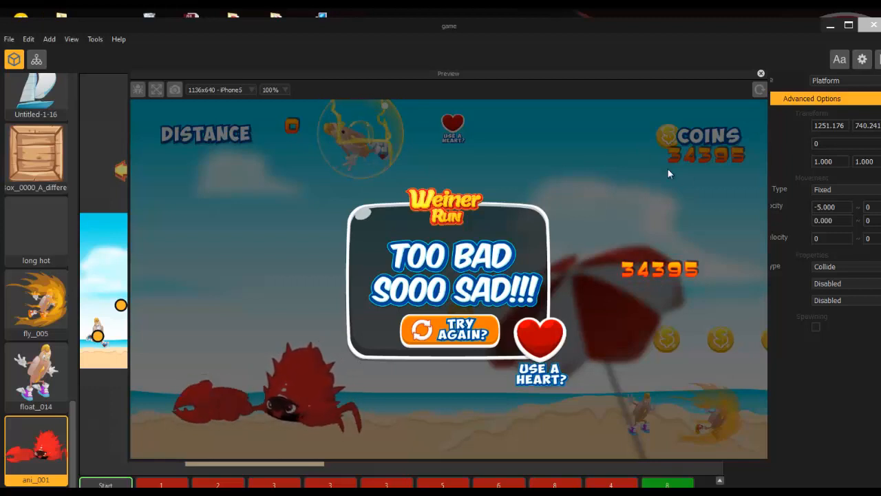
click(760, 73)
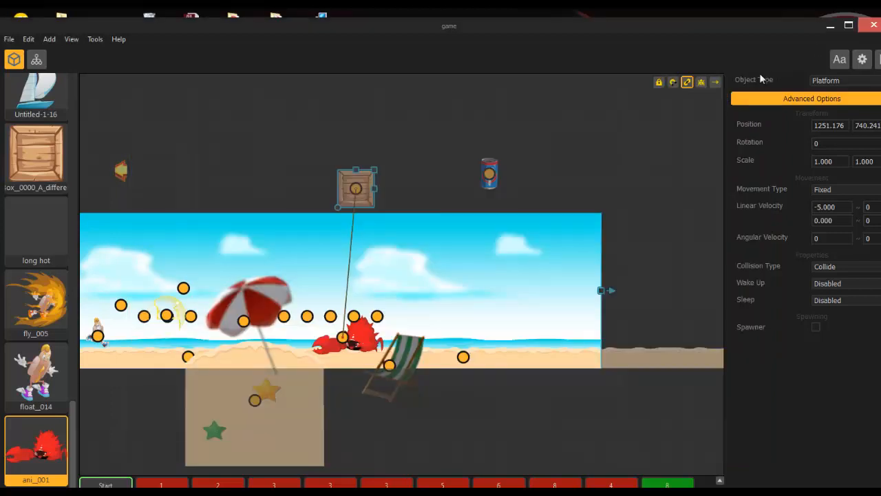